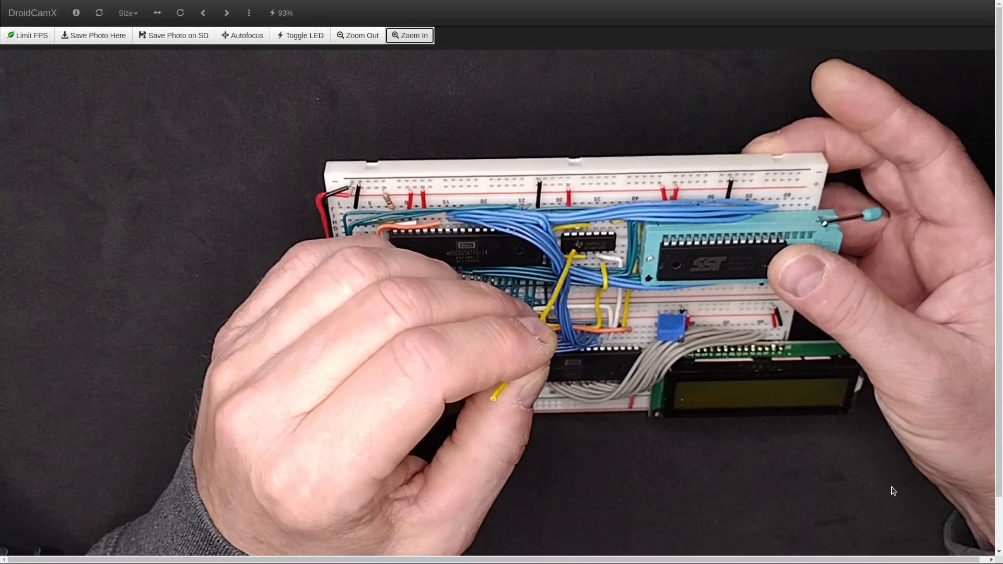
- Bring the Tilix terminal showing the earlier ROM-write output to the front
{"action": "left_click", "coordinate": [357, 35]}
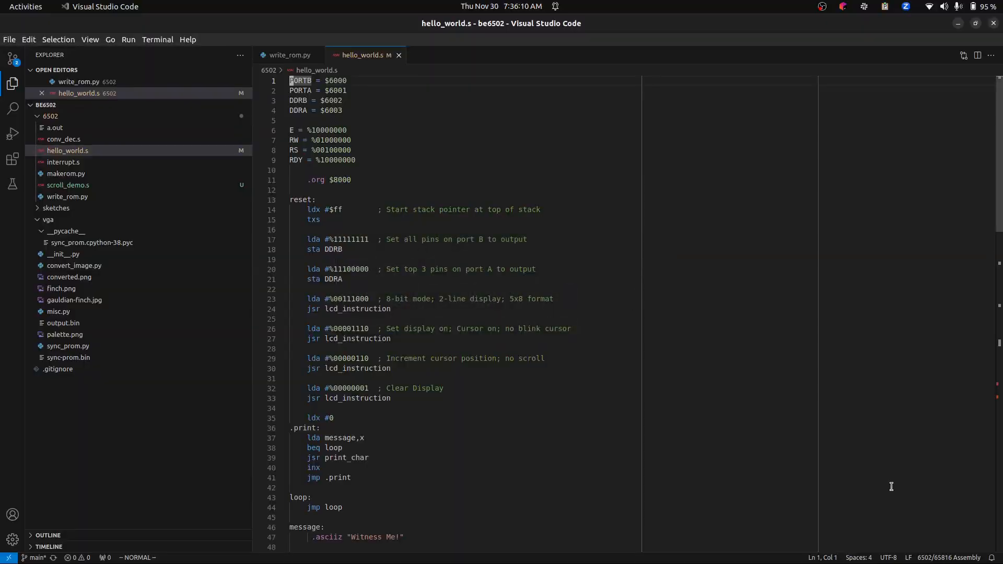
{"action": "mouse_move", "coordinate": [516, 351]}
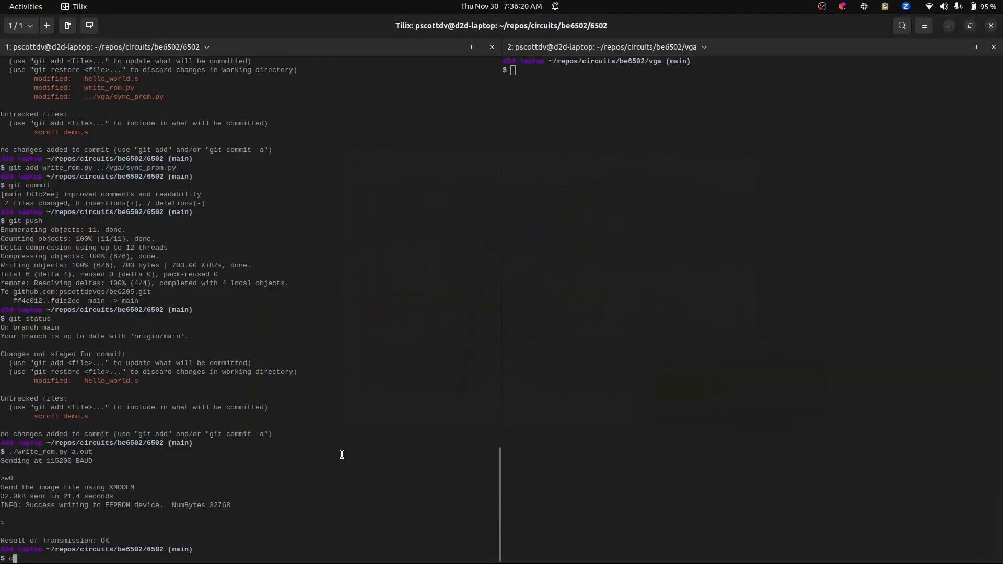
- Clear the terminal, check git status, and assemble hello_world.s with vasm6502_oldstyle -Fbin -dotdir
{"action": "type", "text": "lear"}
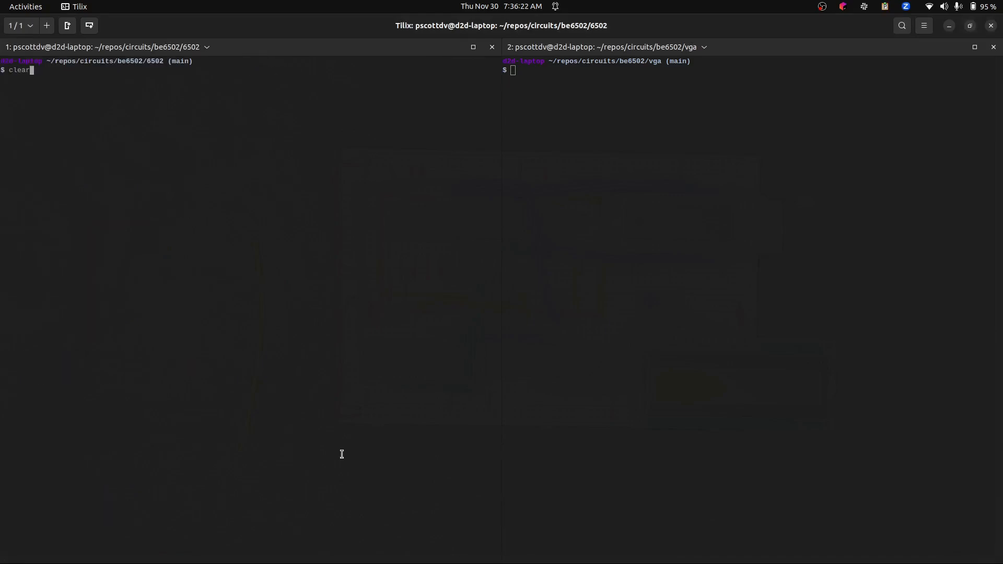
{"action": "type", "text": "git status"}
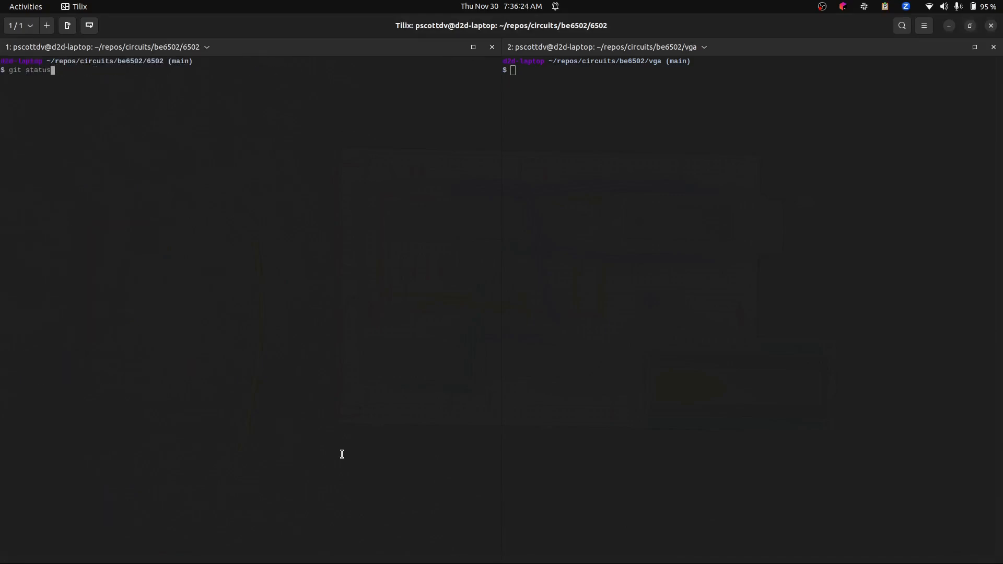
{"action": "type", "text": "vasm6502_oldstyle hello_world.s -Fbin -dotdir"}
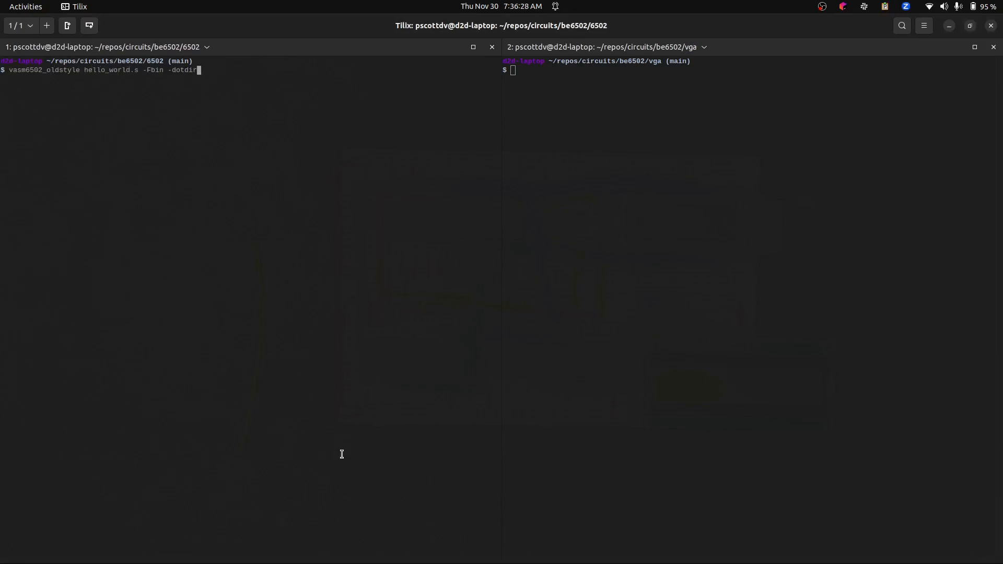
{"action": "key", "text": "Return"}
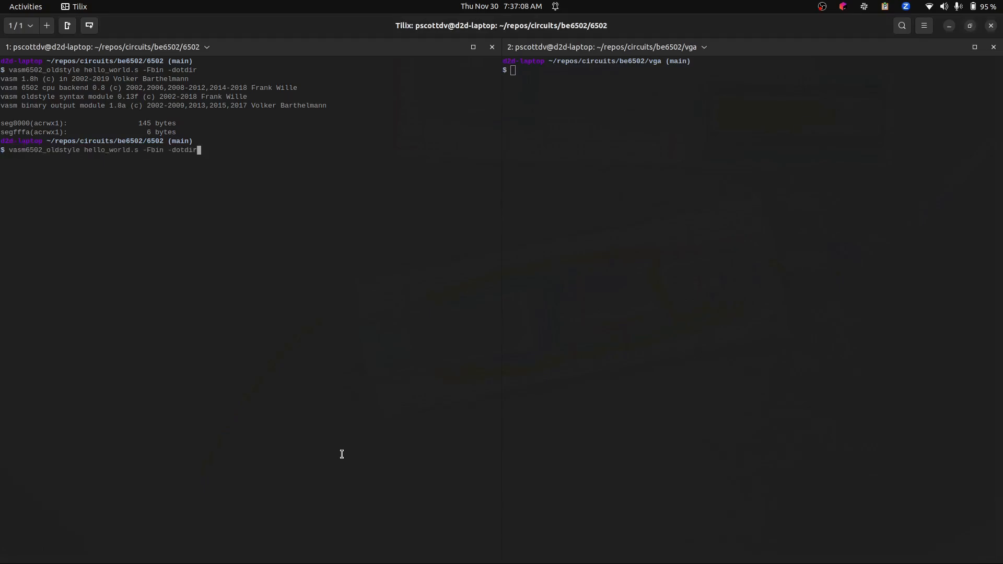
- Abandon the git diff command and flash a.out to the EEPROM with ./write_rom.py
{"action": "type", "text": "git diff write_rom.py"}
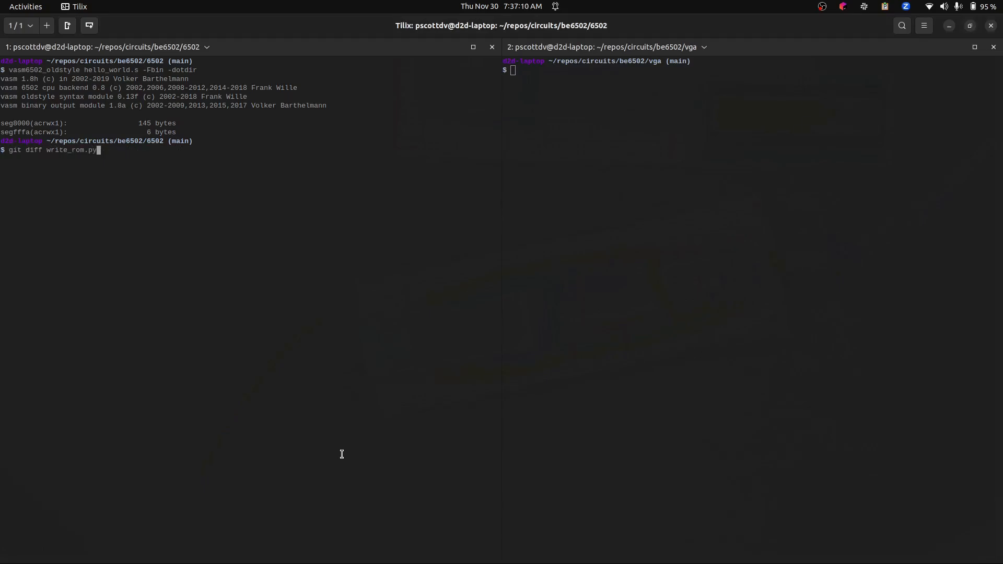
{"action": "key", "text": "Return"}
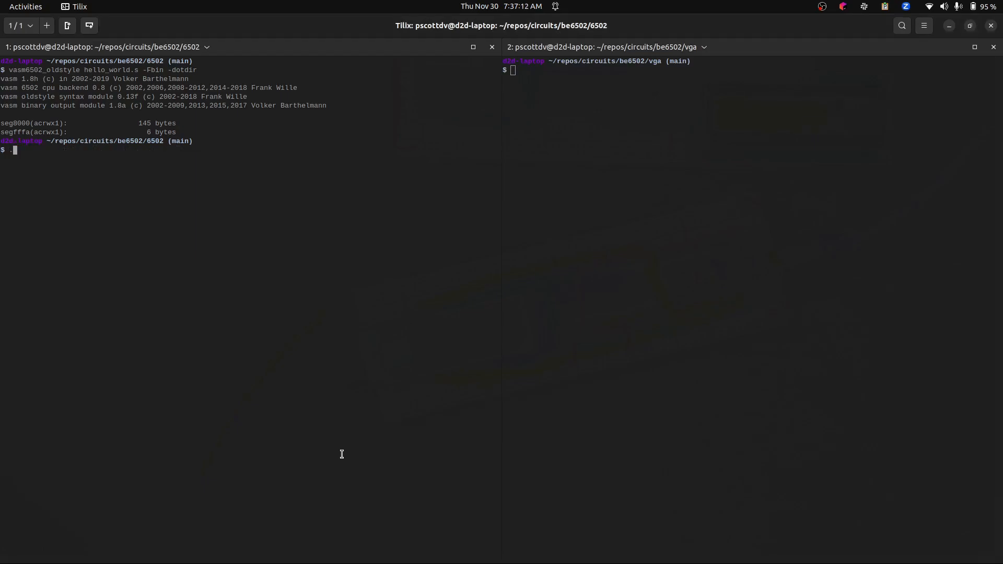
{"action": "type", "text": "./write_rom.py"}
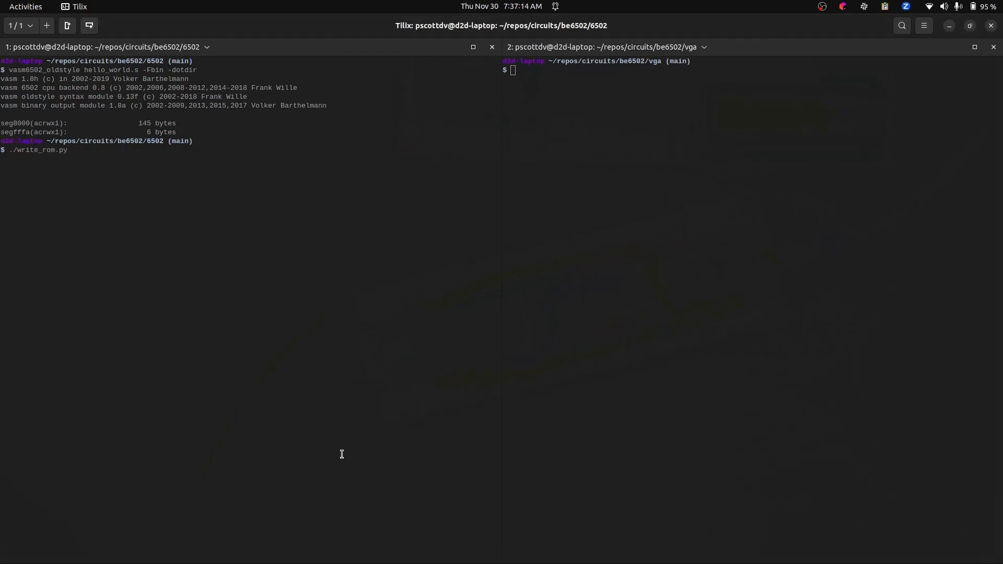
{"action": "type", "text": "a.out"}
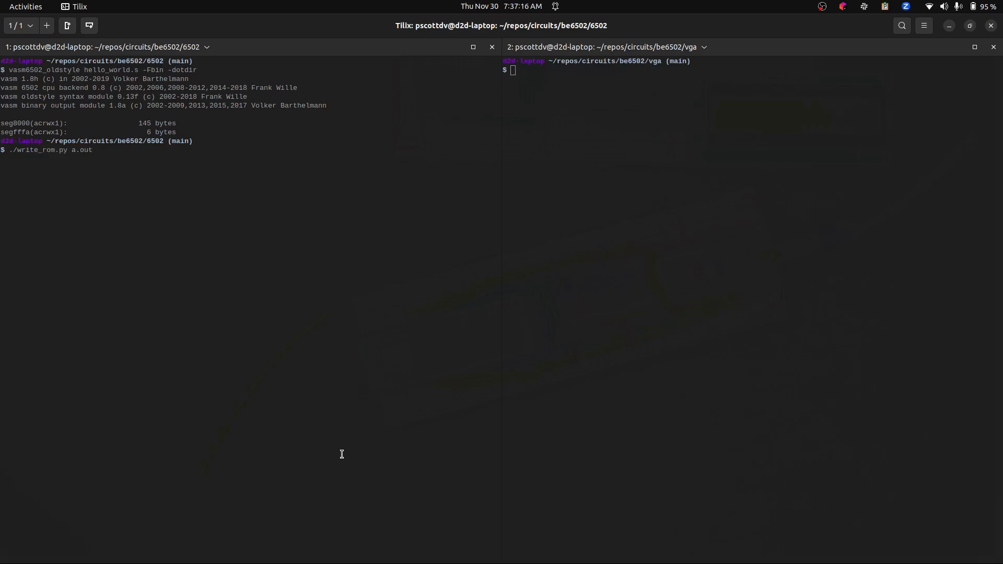
{"action": "key", "text": "Return"}
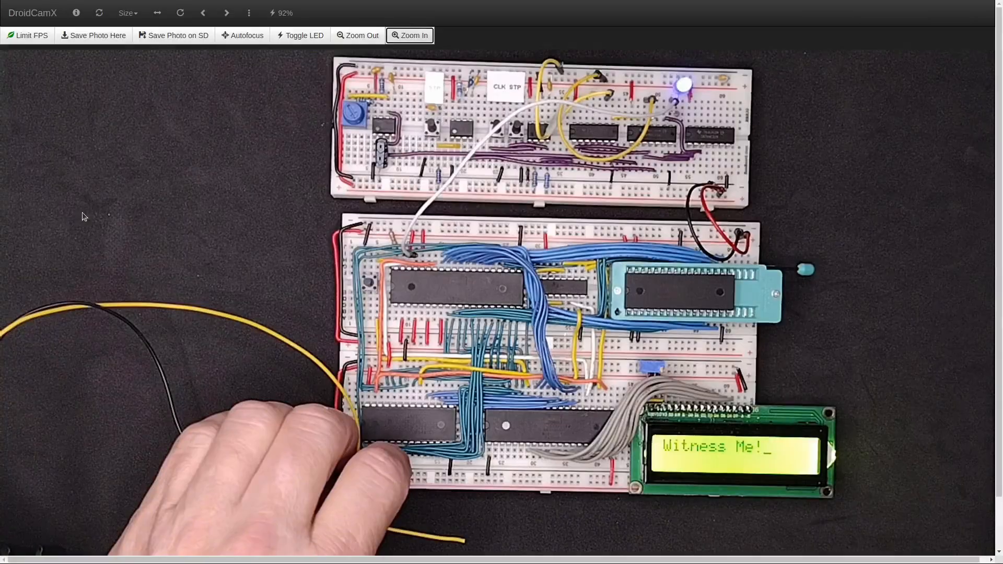
{"action": "left_click", "coordinate": [361, 35]}
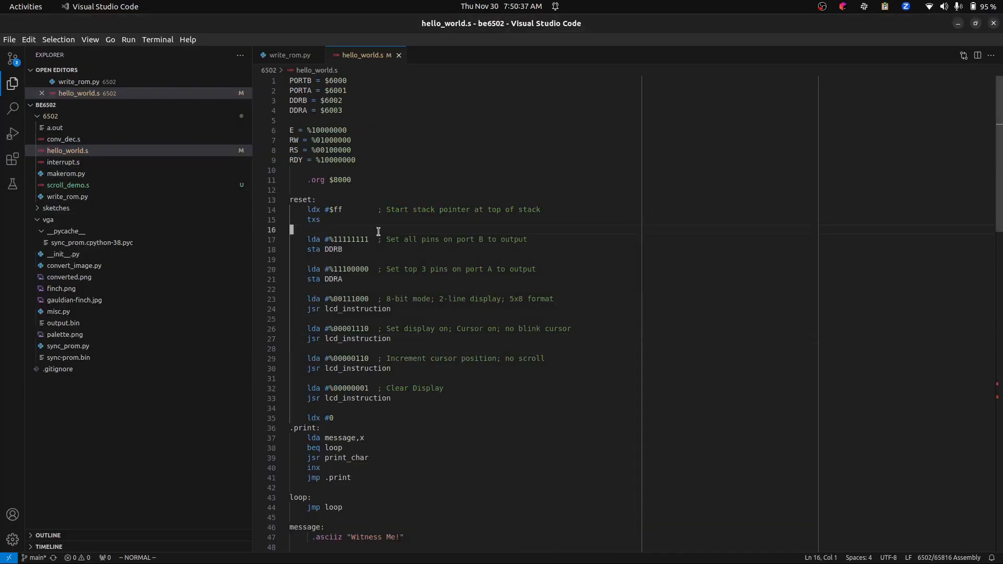
- Wrap the vector table in .ifdef vectors and .endif, save, then select the ifdef word
{"action": "scroll", "scroll_direction": "down", "scroll_amount": 3}
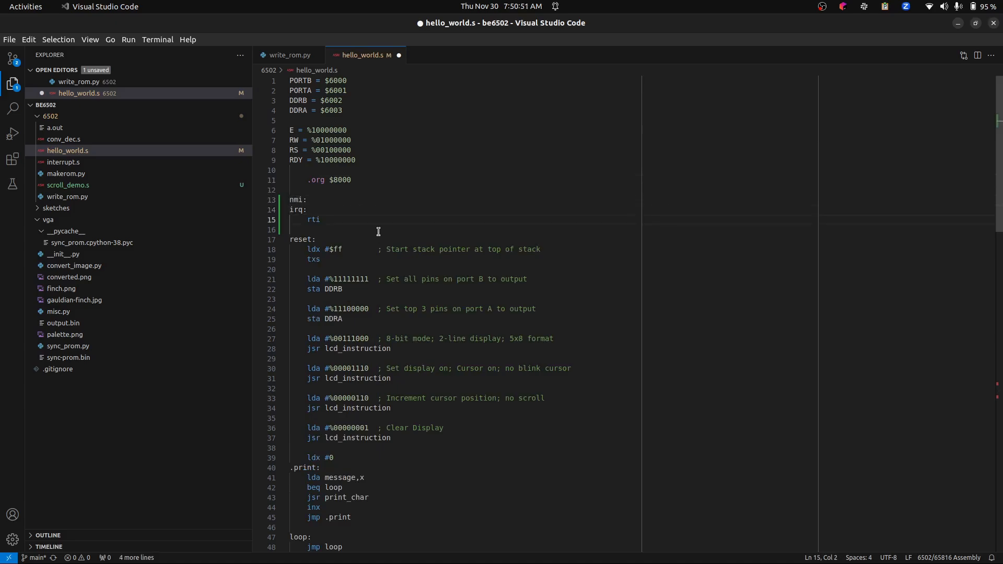
{"action": "left_click", "coordinate": [294, 209]}
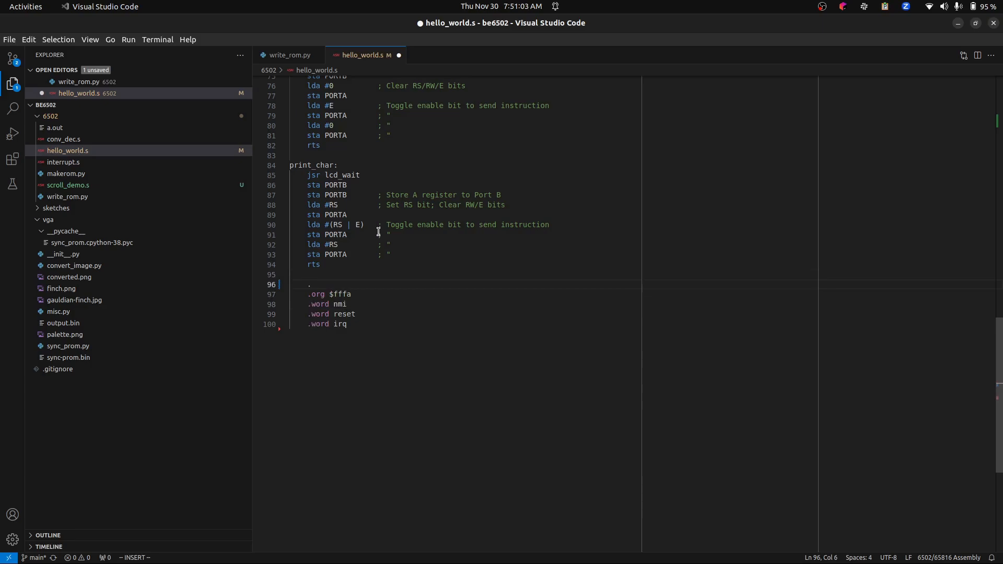
{"action": "type", "text": ".ifdef ve"}
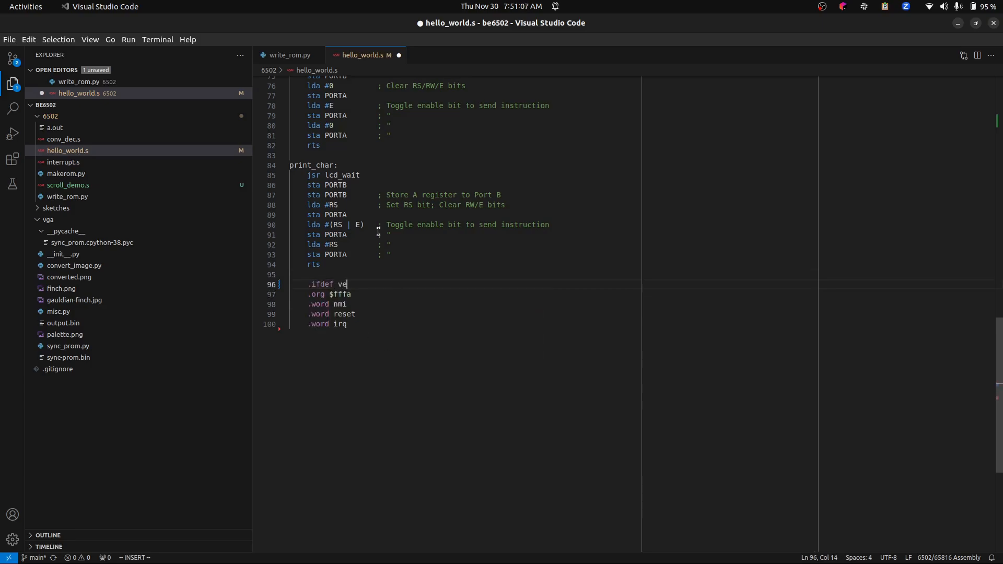
{"action": "type", "text": "ctors"}
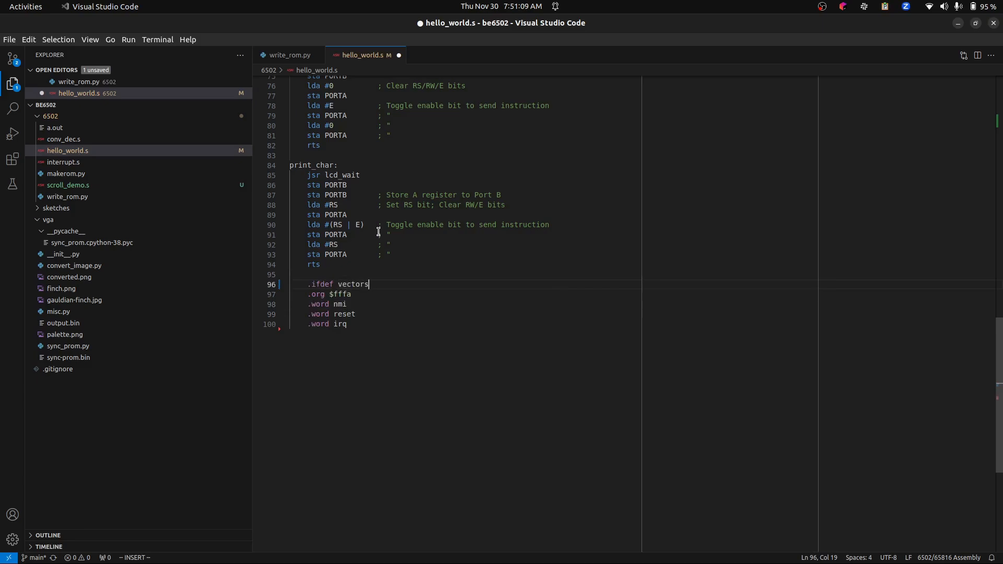
{"action": "key", "text": "Return"}
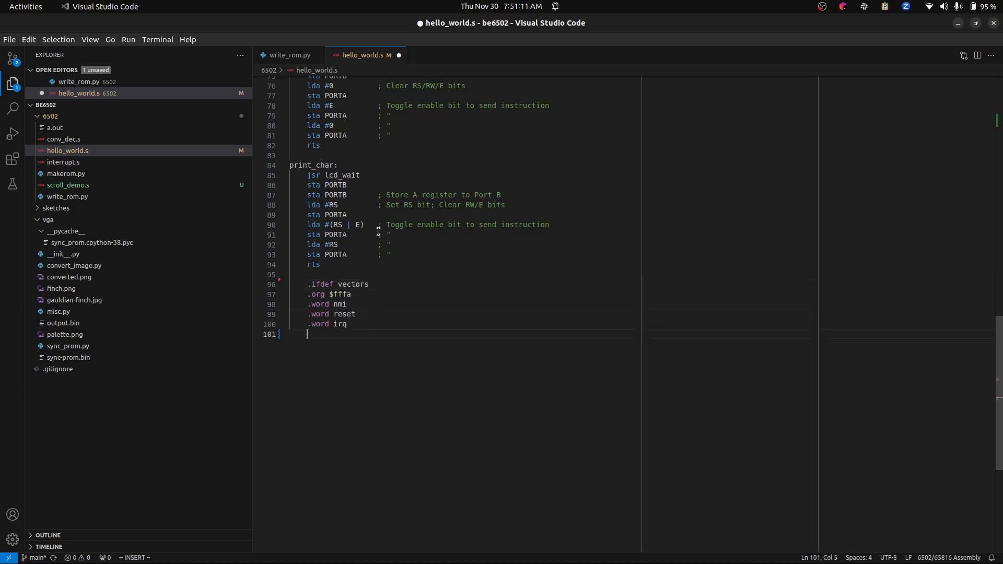
{"action": "type", "text": ".endif"}
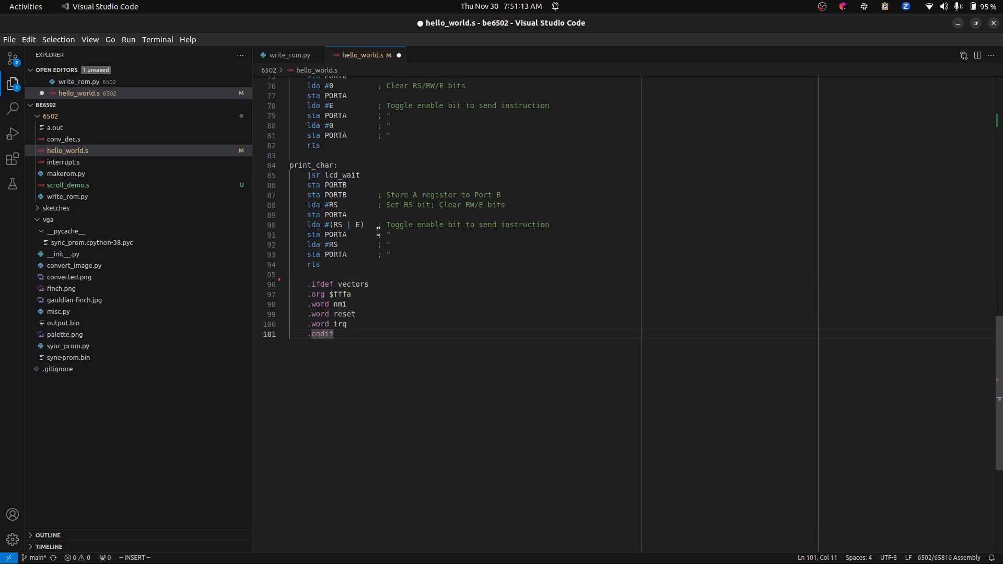
{"action": "key", "text": "ctrl+s"}
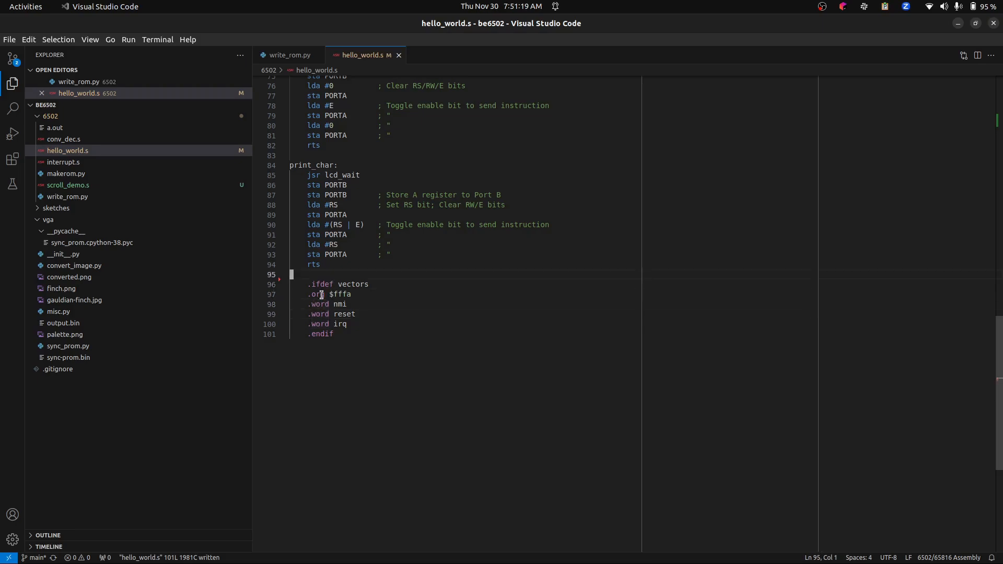
{"action": "left_click", "coordinate": [331, 284]}
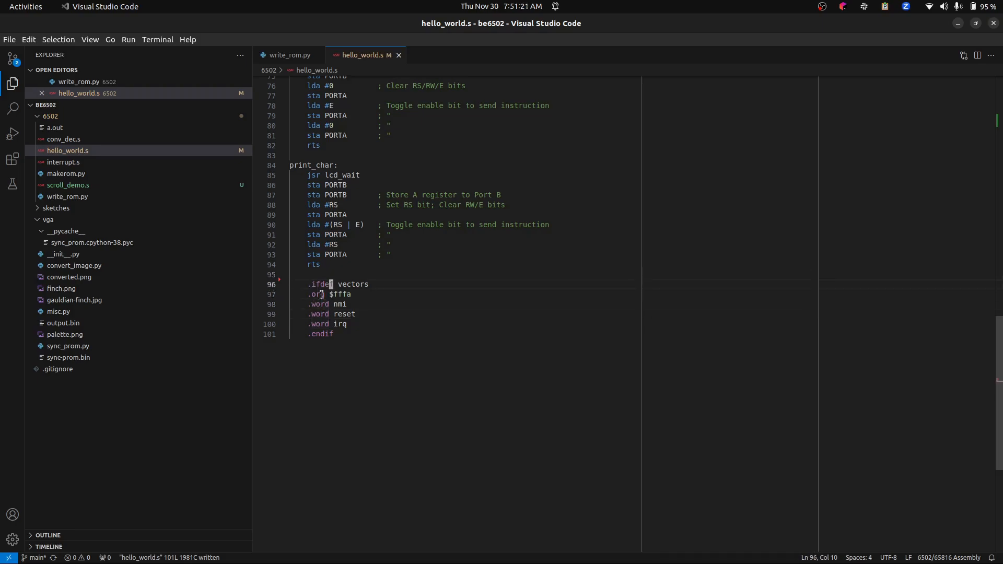
{"action": "double_click", "coordinate": [319, 285]}
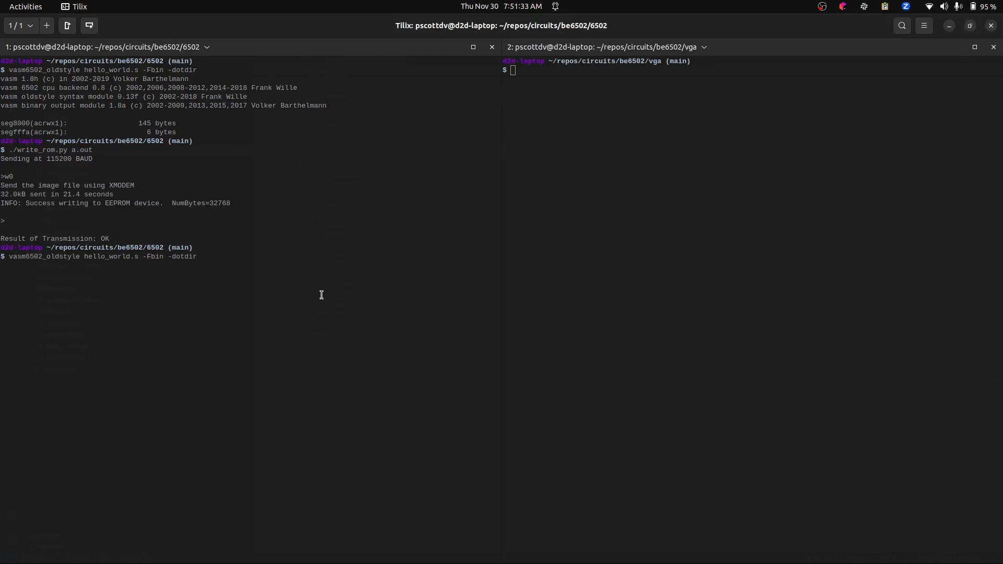
- Reassemble hello_world.s without the vectors symbol, producing only the 145-byte code segment
{"action": "key", "text": "Return"}
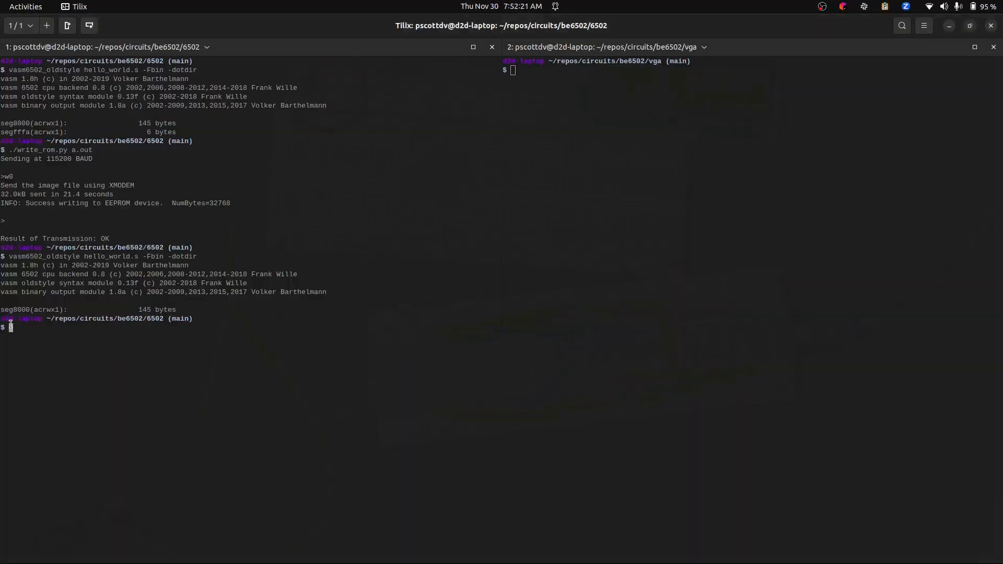
- Write the code-only a.out to the EEPROM with ./write_rom.py a.out
{"action": "type", "text": "./write_rom.py a.out"}
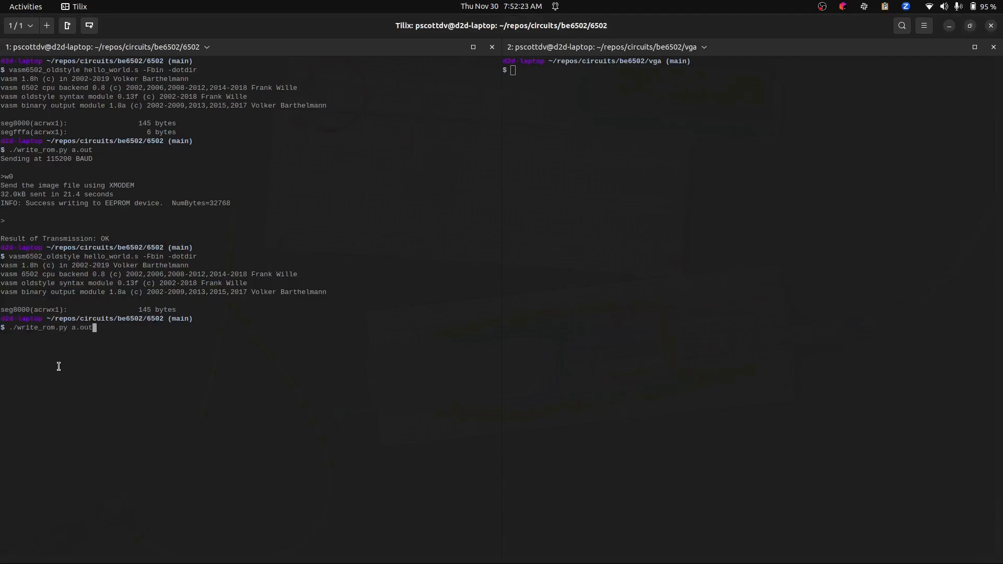
{"action": "key", "text": "Return"}
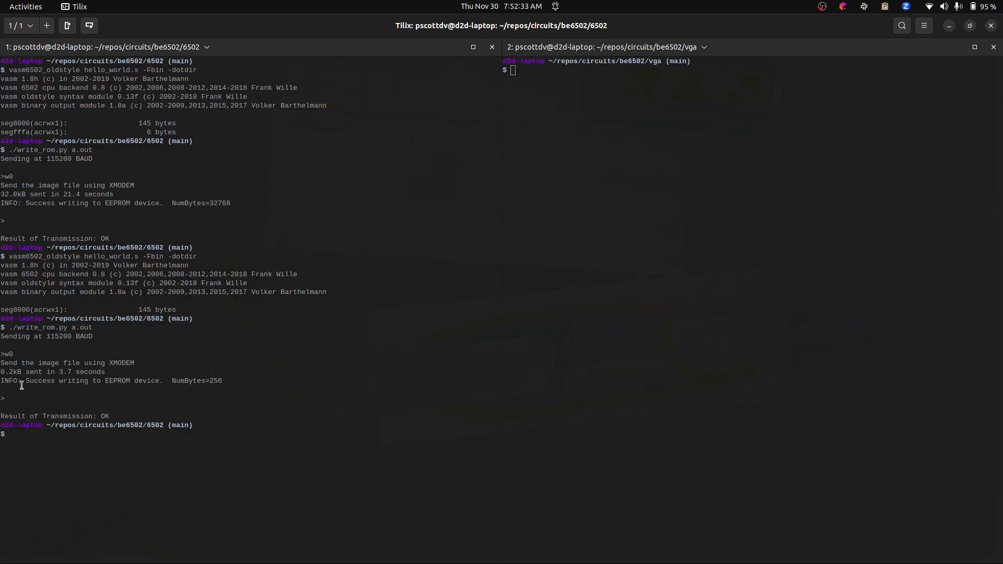
{"action": "mouse_move", "coordinate": [223, 383]}
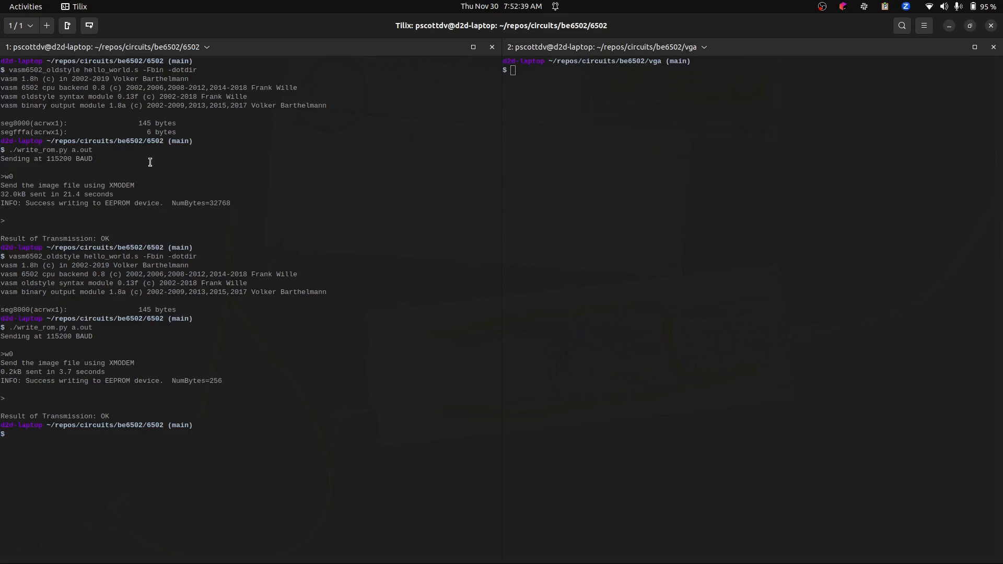
{"action": "mouse_move", "coordinate": [129, 133]}
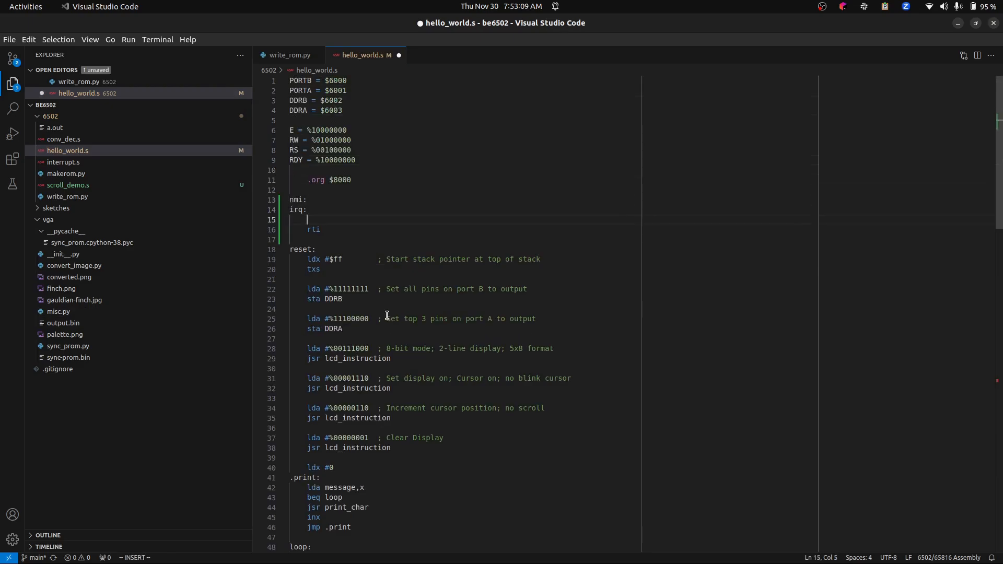
- Add lda #0 before rti in the nmi/irq handler and save hello_world.s
{"action": "type", "text": "lda #0"}
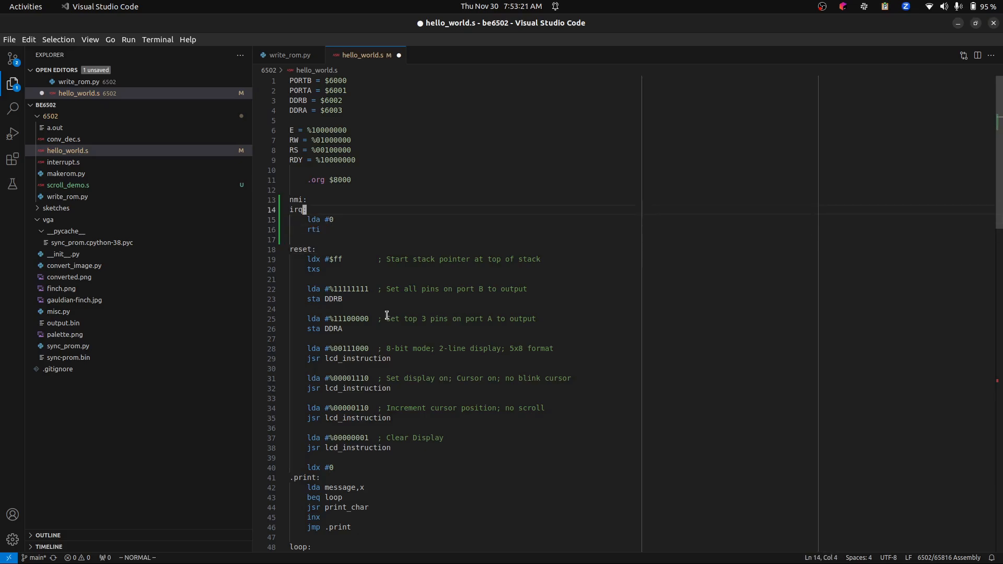
{"action": "key", "text": "ctrl+s"}
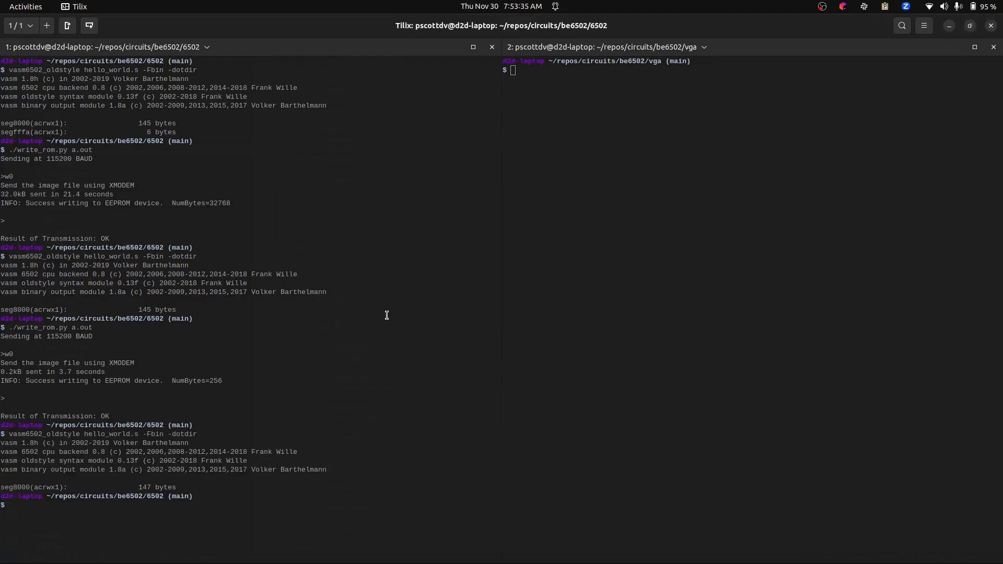
- Flash the 147-byte a.out to the EEPROM and scroll through the transfer output
{"action": "type", "text": "./write_rom.py a.out"}
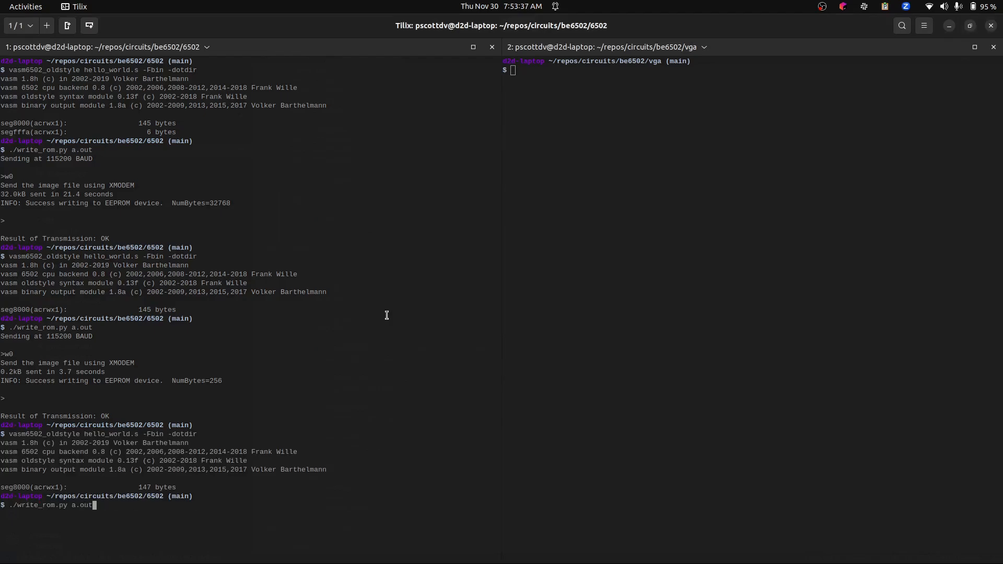
{"action": "key", "text": "Return"}
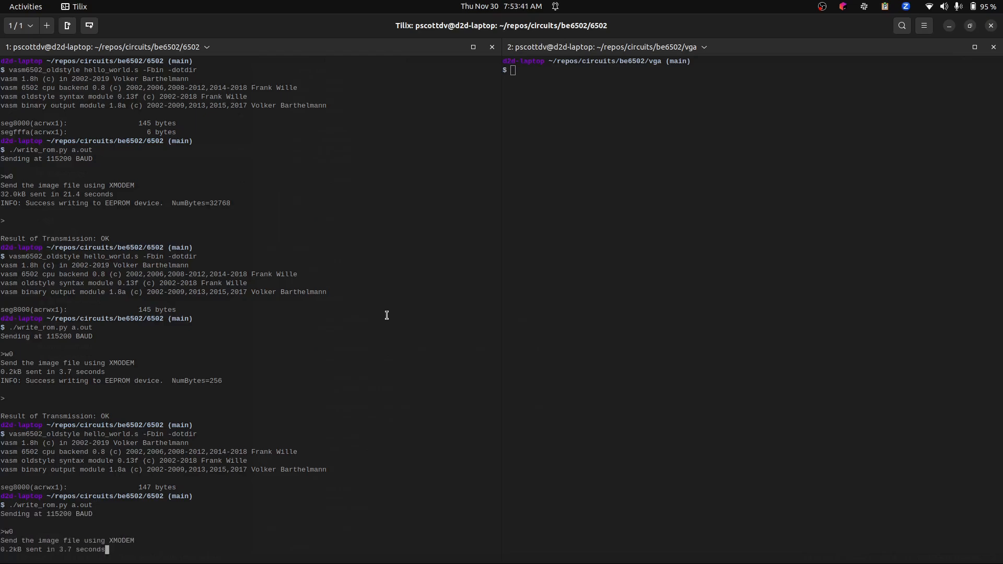
{"action": "scroll", "scroll_direction": "down", "scroll_amount": 3}
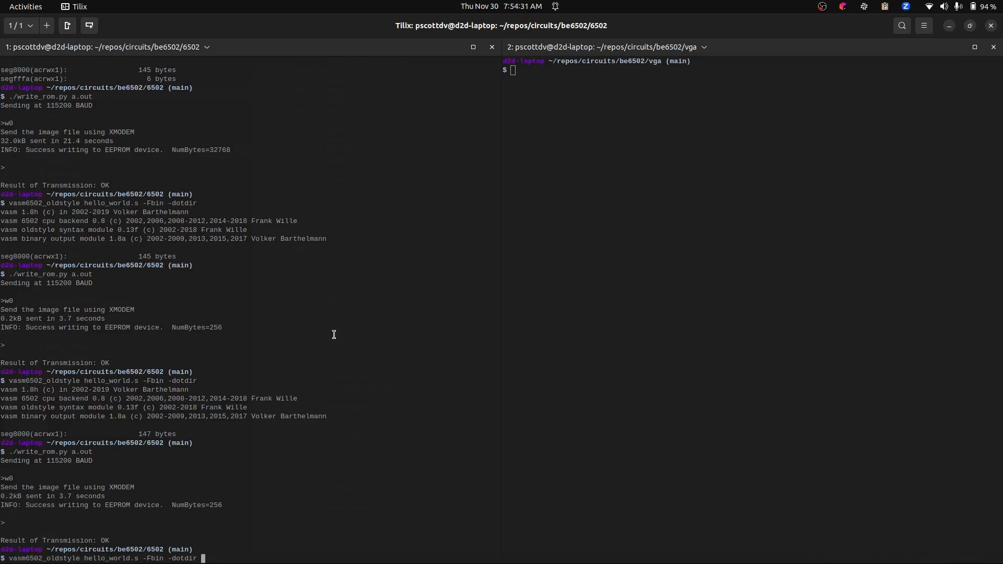
- Append -Dvectors to the vasm6502_oldstyle assemble command
{"action": "type", "text": "-D"}
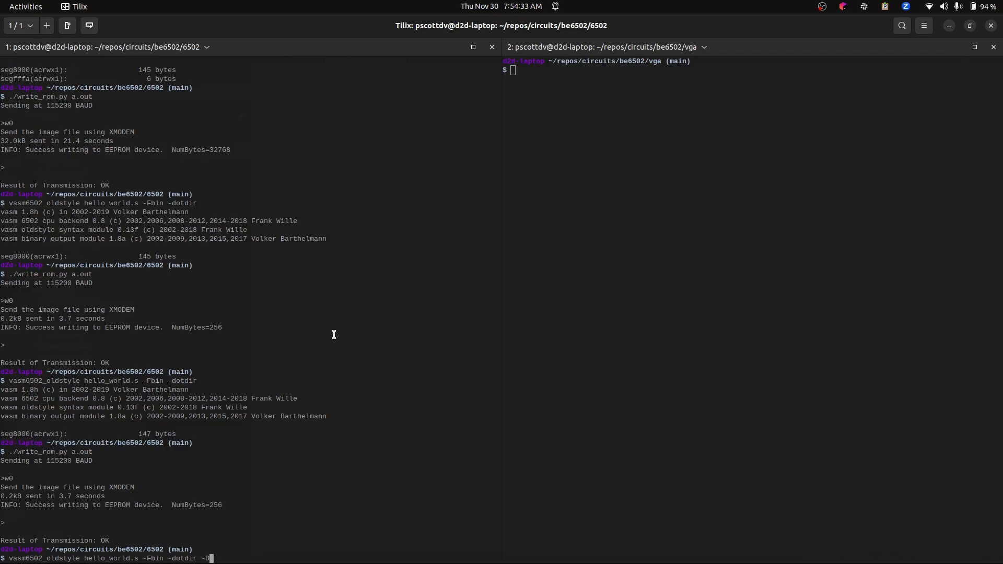
{"action": "type", "text": "vectors"}
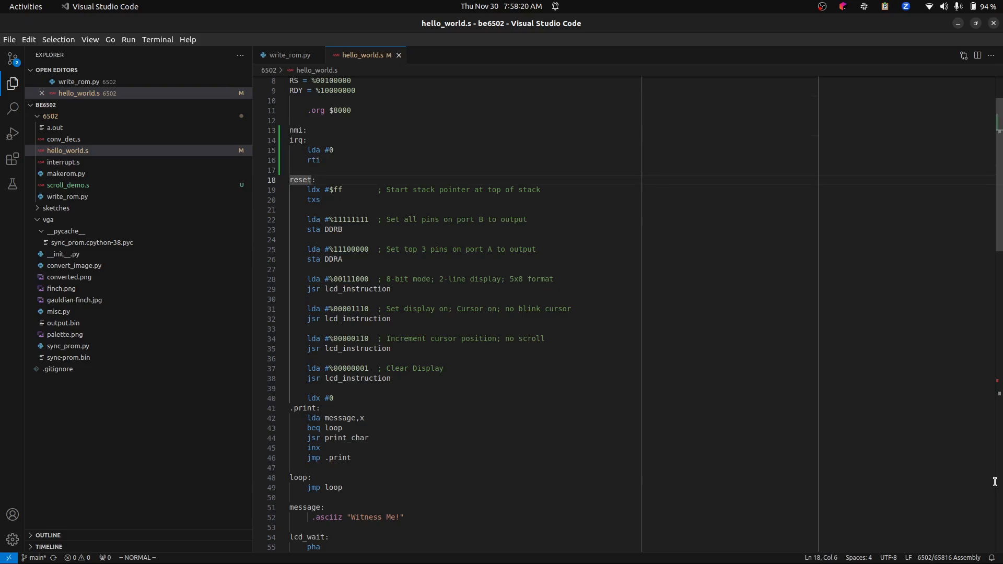
{"action": "scroll", "scroll_direction": "down", "scroll_amount": 3}
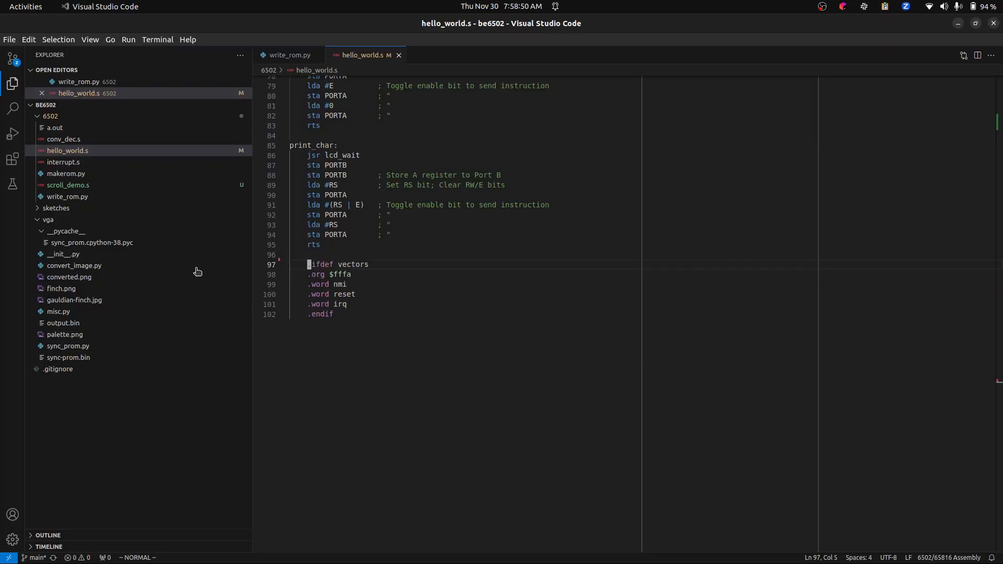
{"action": "mouse_move", "coordinate": [349, 220]}
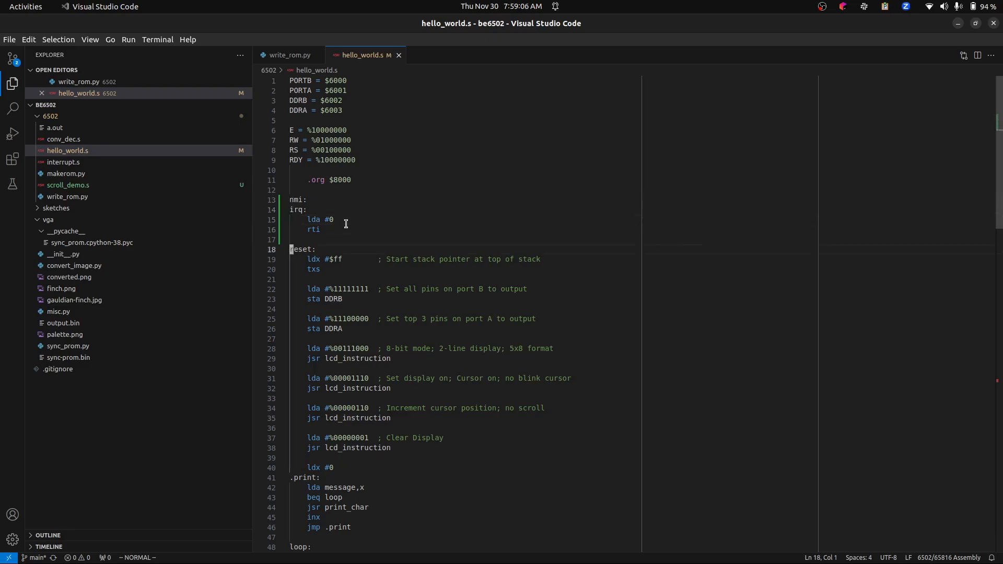
- Replace 'Witness' in the message string with 'Hello, World'
{"action": "left_click", "coordinate": [313, 488]}
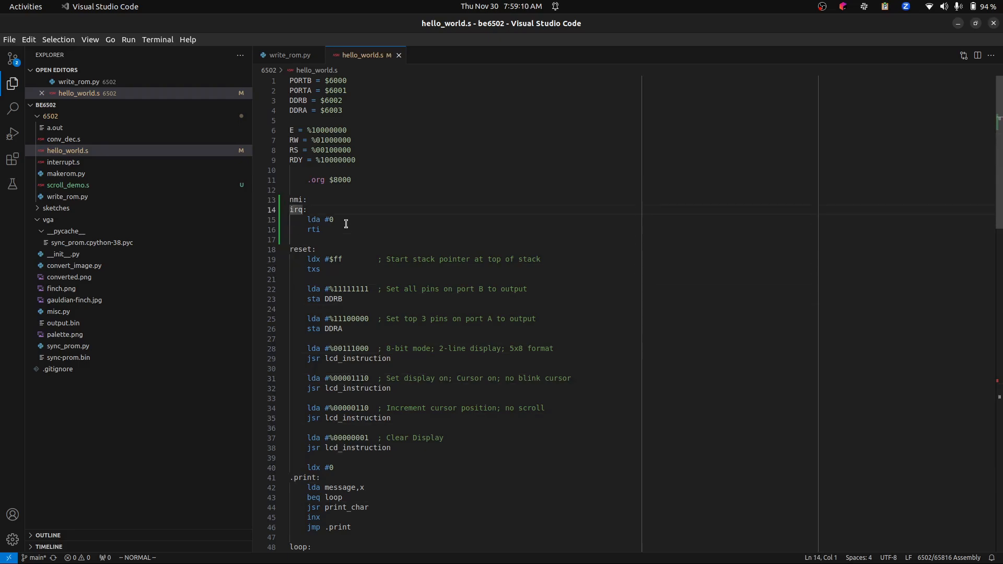
{"action": "scroll", "scroll_direction": "down", "scroll_amount": 3}
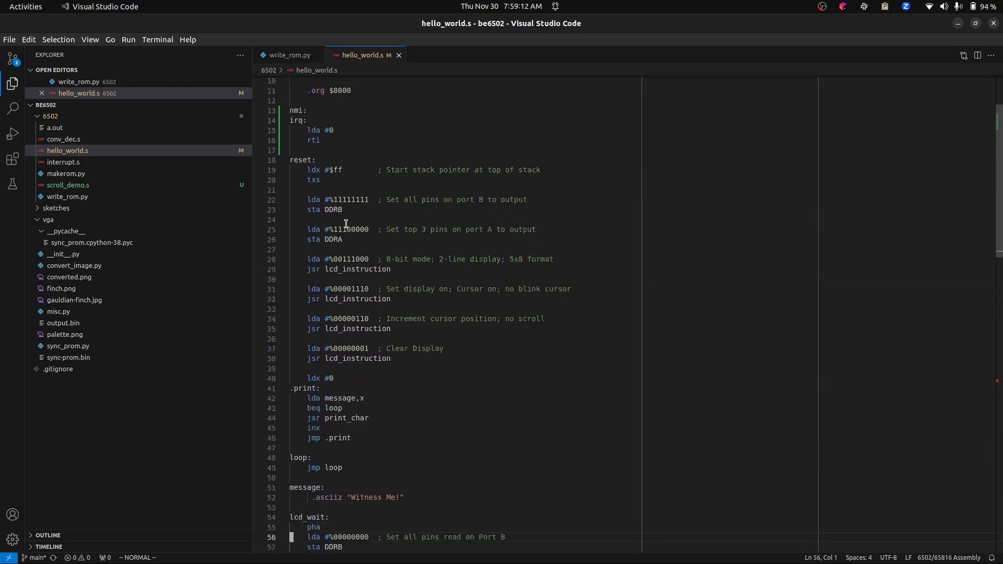
{"action": "scroll", "scroll_direction": "down", "scroll_amount": 3}
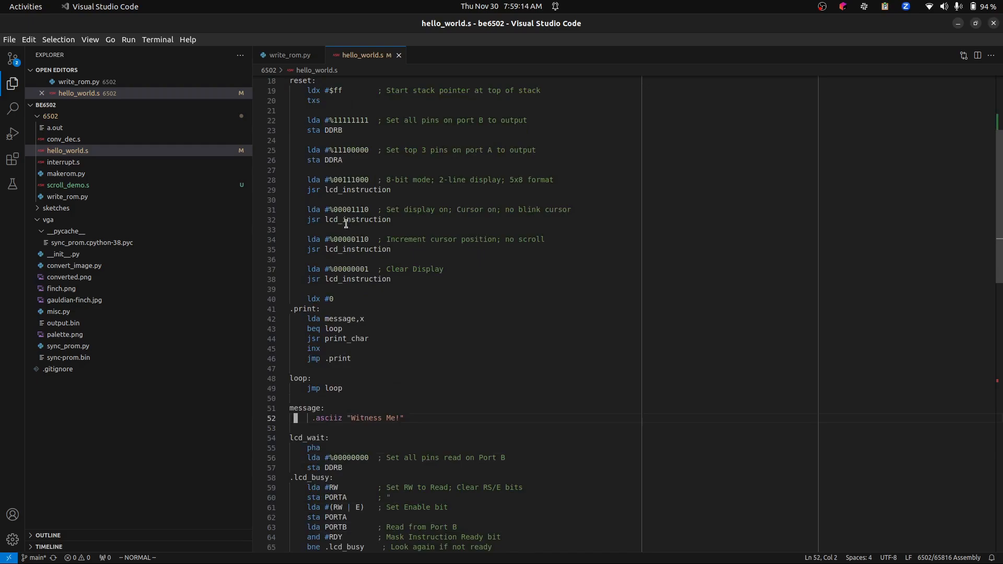
{"action": "double_click", "coordinate": [368, 418]}
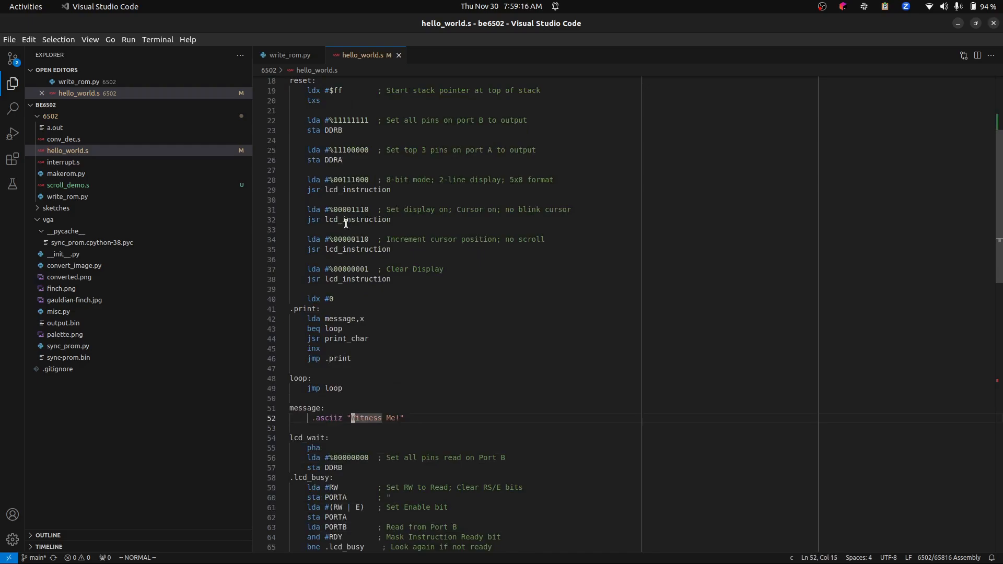
{"action": "type", "text": "Hello"}
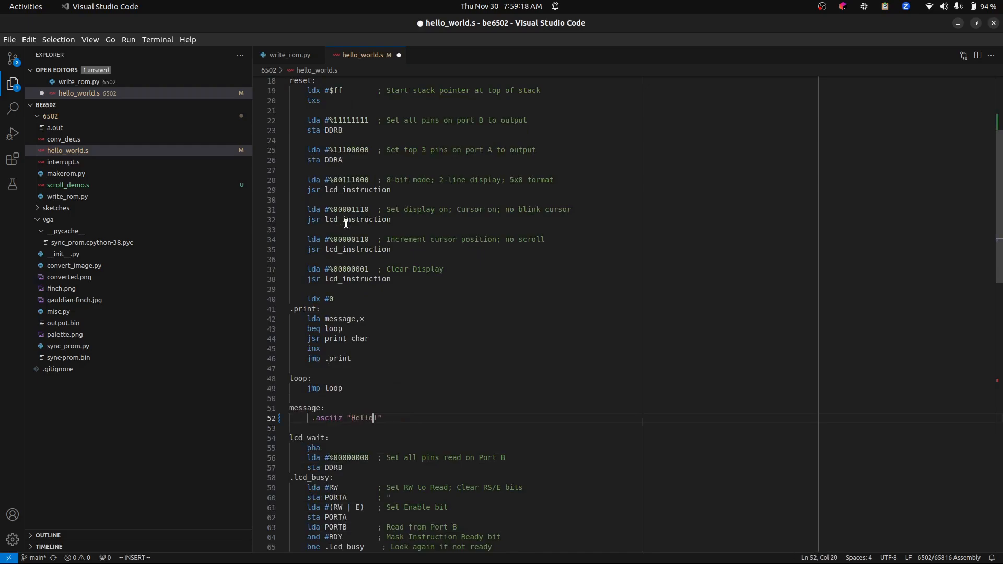
{"action": "type", "text": ", World"}
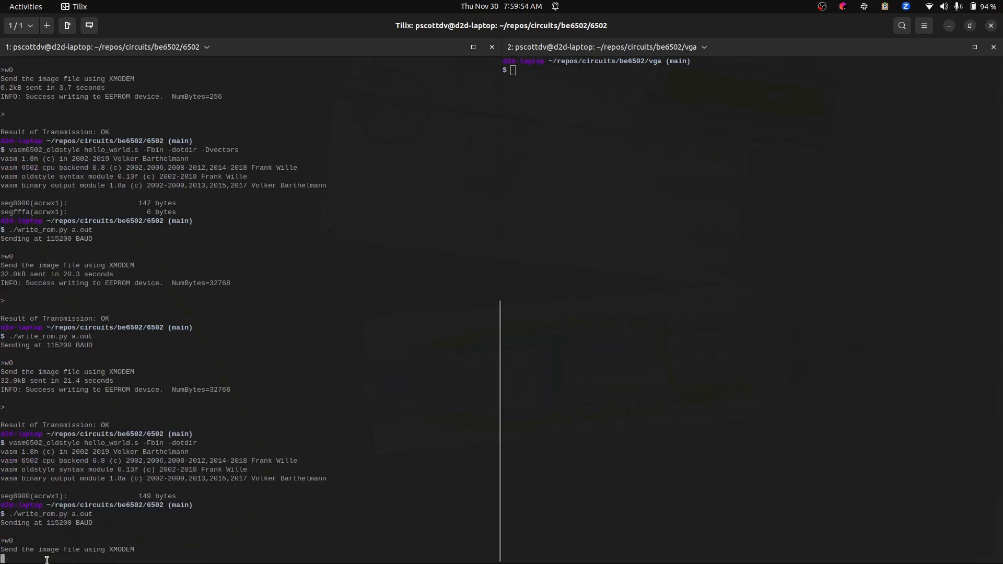
- Scroll the Tilix output to confirm the 149-byte hello_world.s image was written with transmission OK
{"action": "scroll", "scroll_direction": "down", "scroll_amount": 3}
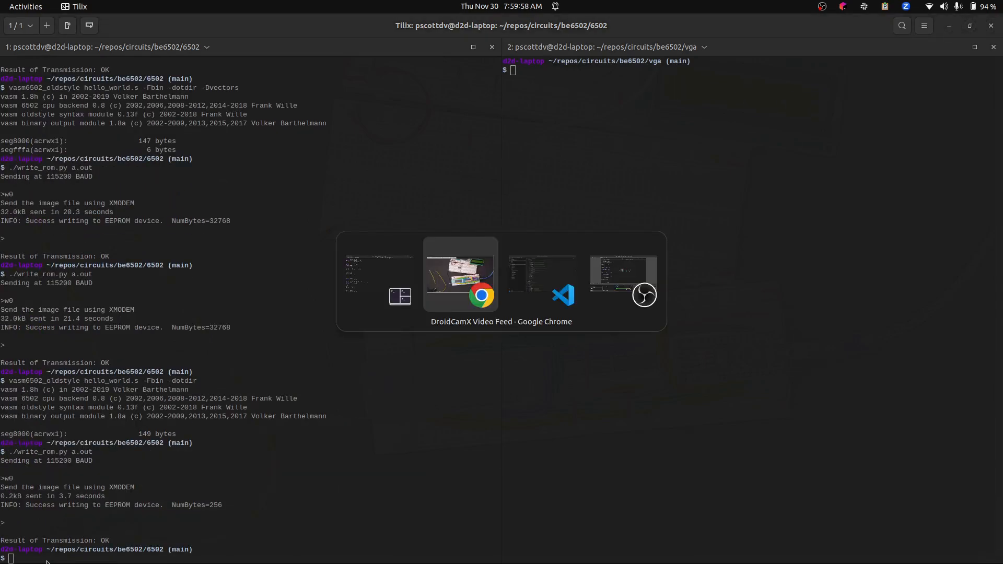
- Bring the DroidCamX Video Feed window in Chrome to the front to view the breadboard LCD
{"action": "left_click", "coordinate": [459, 275]}
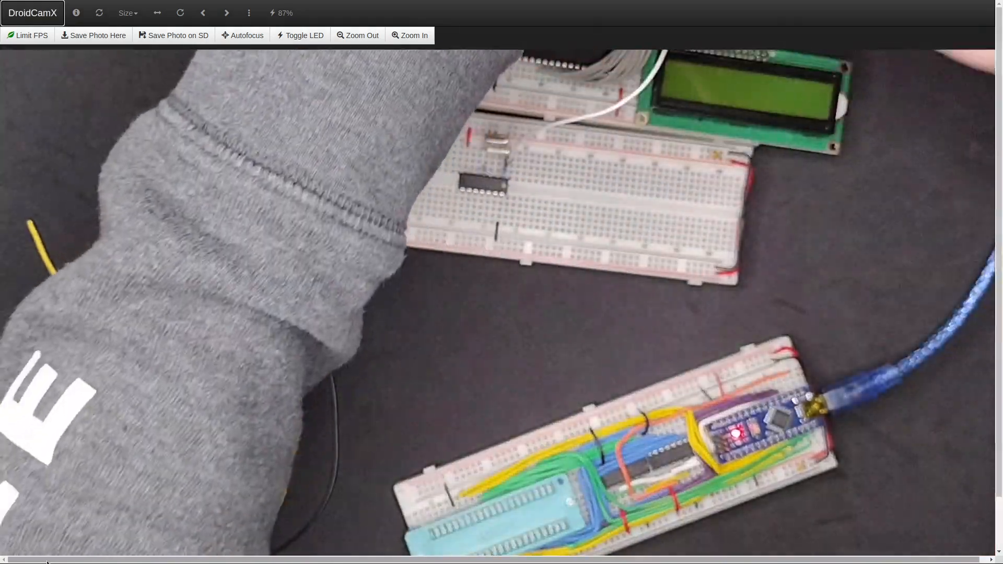